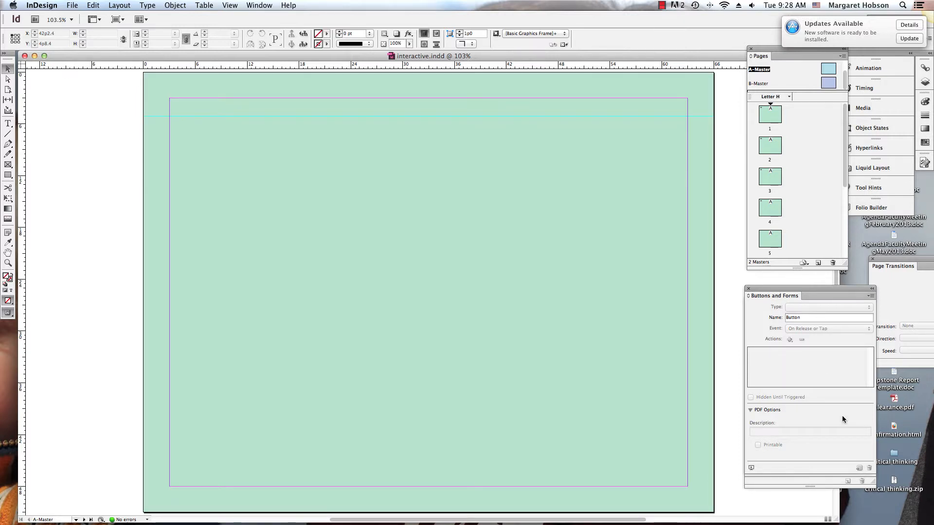
mouse_move(840, 522)
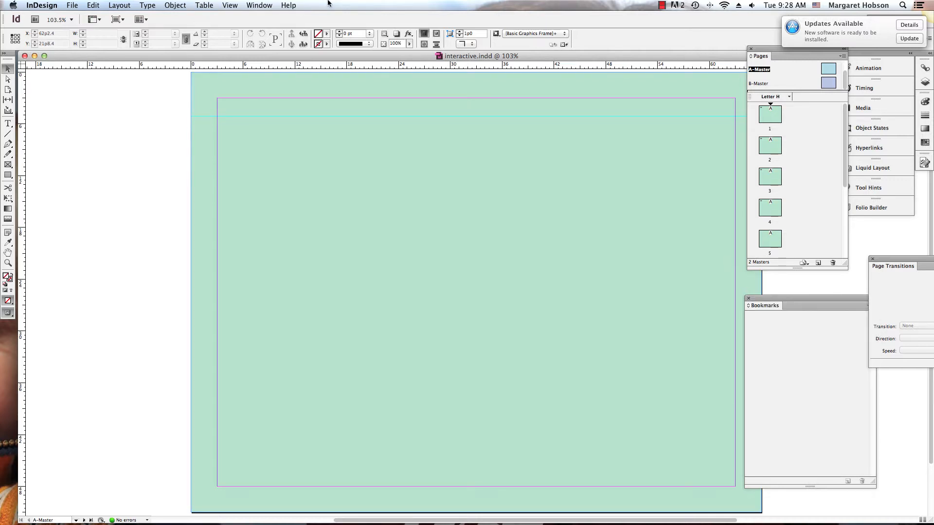
Open the Buttons and Forms panel and load the 77-item Sample Buttons And Forms library.
left_click(258, 5)
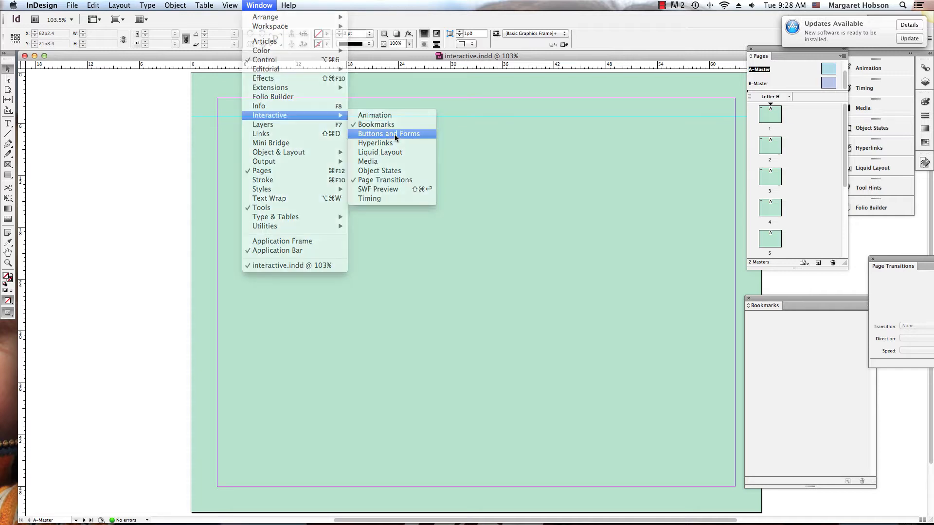
left_click(385, 134)
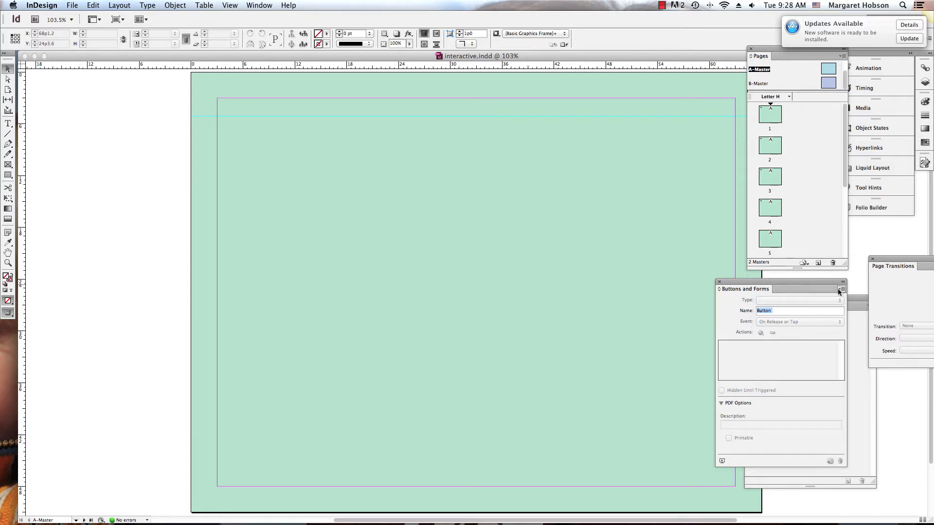
left_click(841, 289)
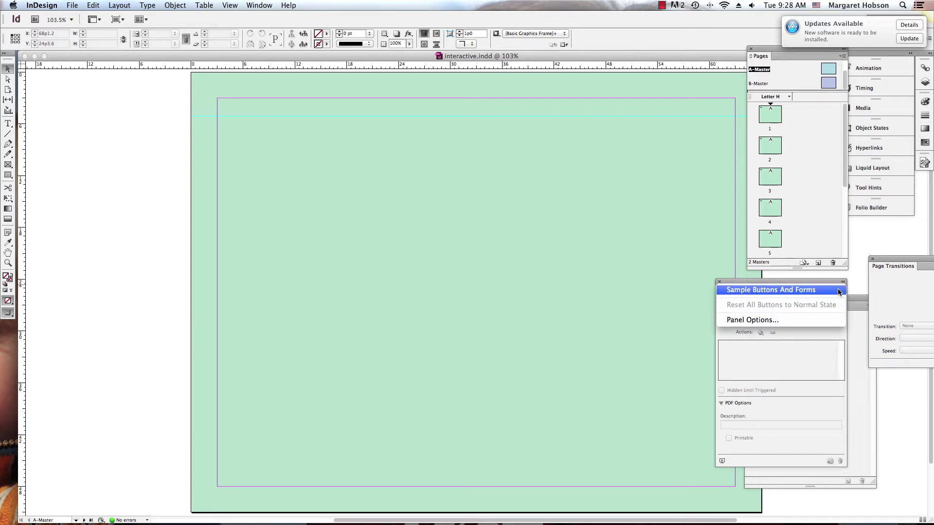
left_click(781, 290)
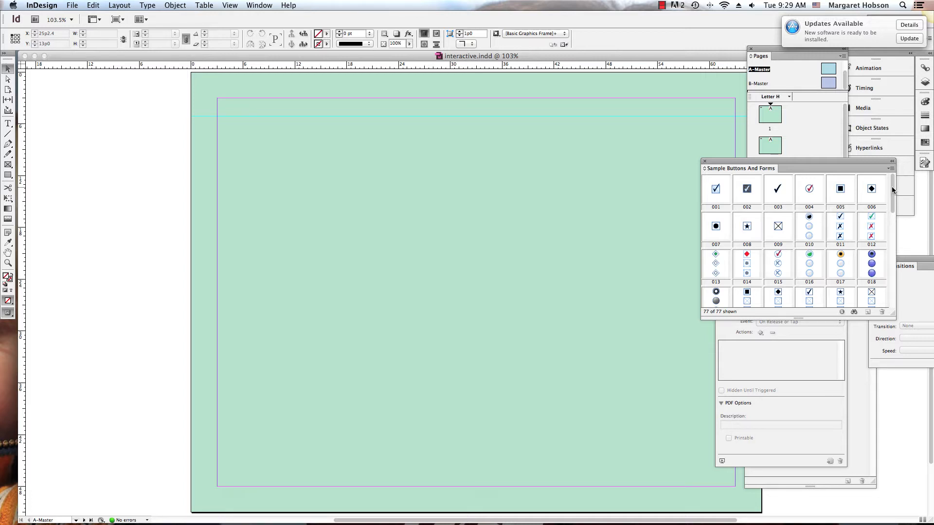
Scroll the sample library down to the black arrow buttons numbered up to 152.
scroll("down", 3)
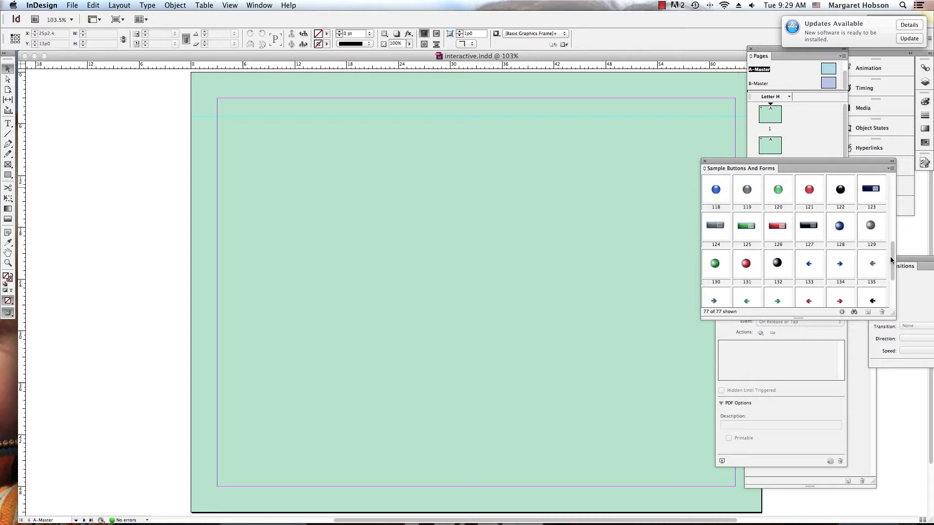
scroll("down", 3)
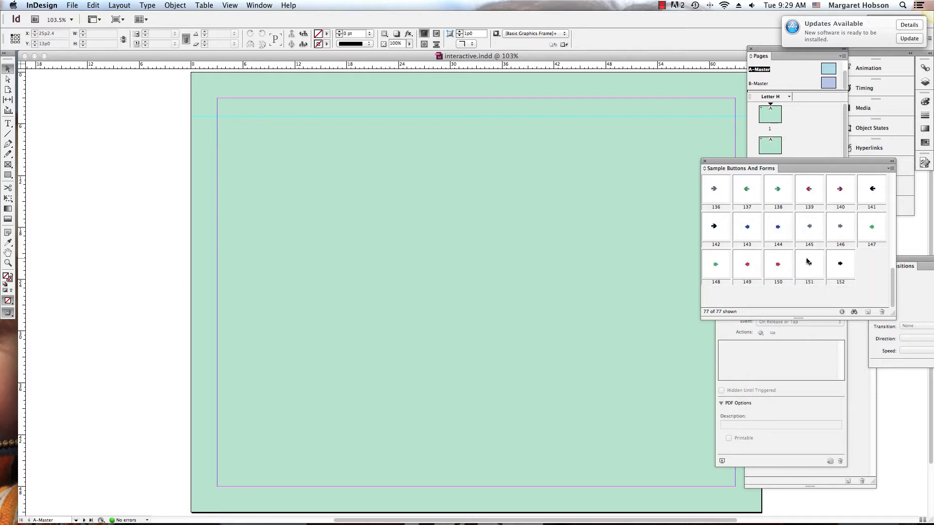
mouse_move(807, 263)
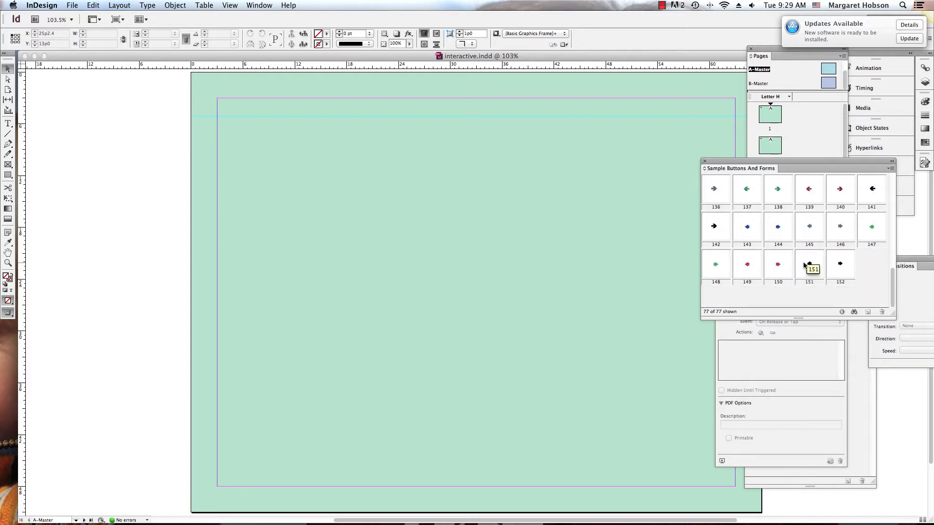
mouse_move(834, 265)
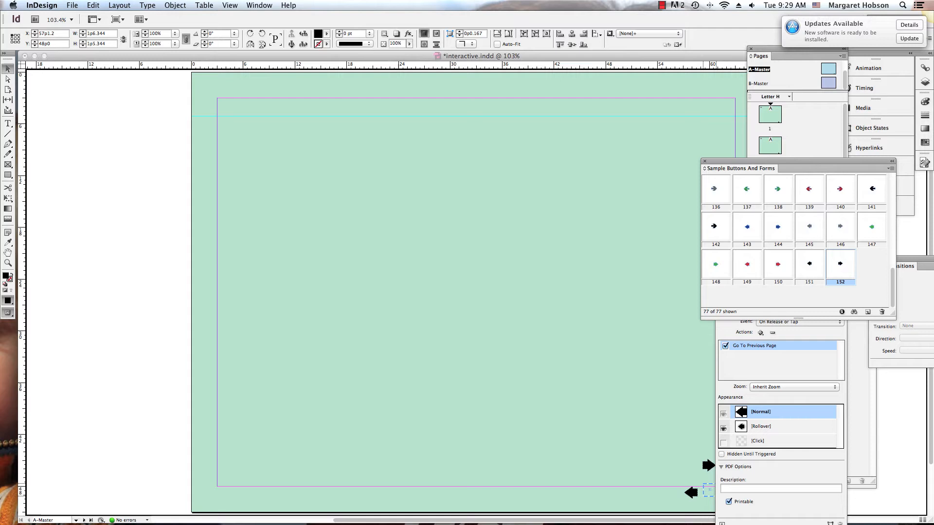
Place the previous arrow bottom-left and the next arrow bottom-right on A-Master.
left_click(709, 505)
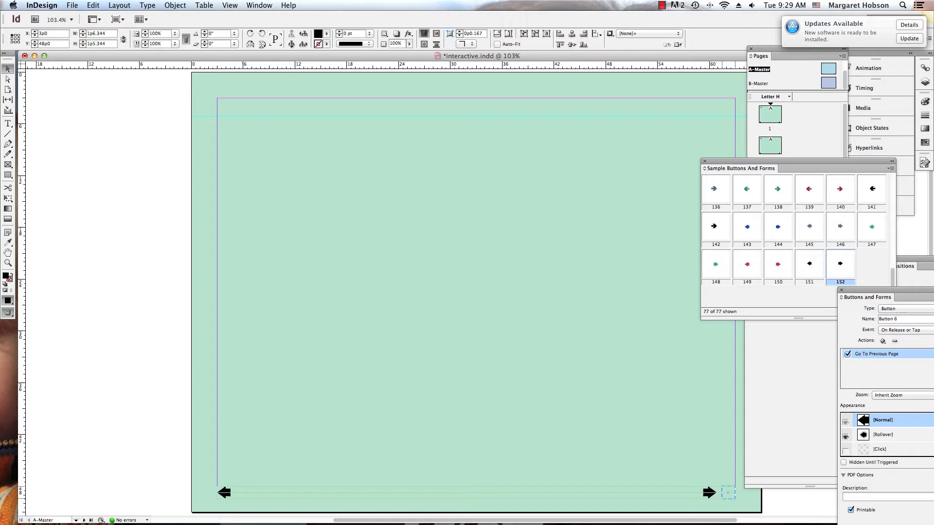
left_click(707, 493)
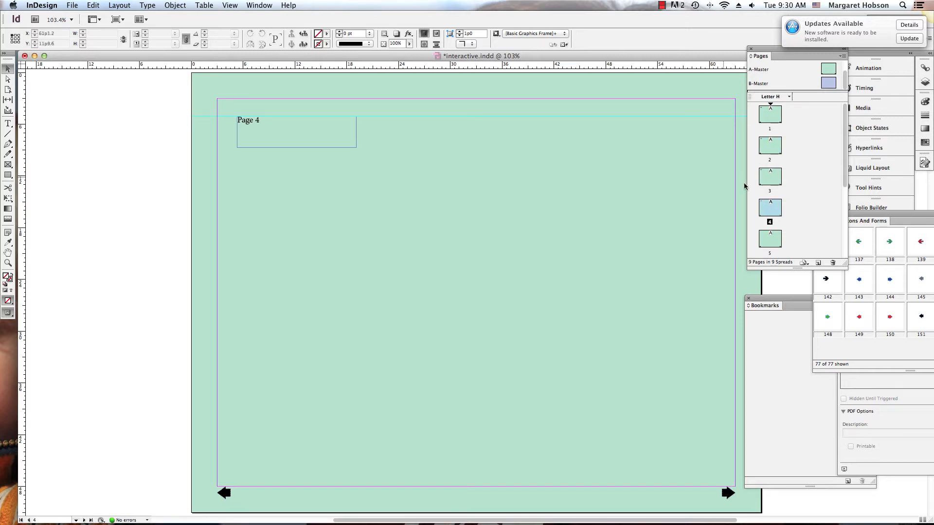
Check the Page 2 frame, then add an A-Master vertical guide at its left edge.
left_click(243, 126)
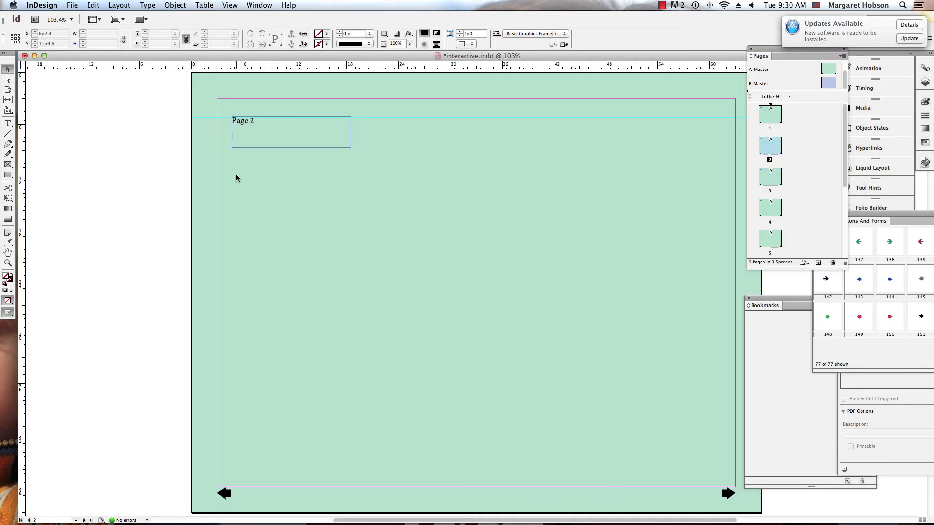
left_click(243, 120)
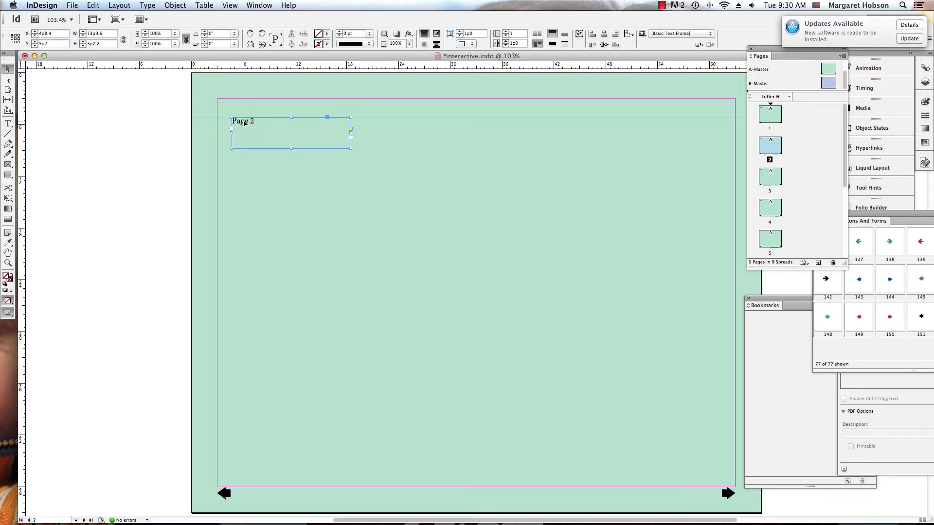
left_click(827, 82)
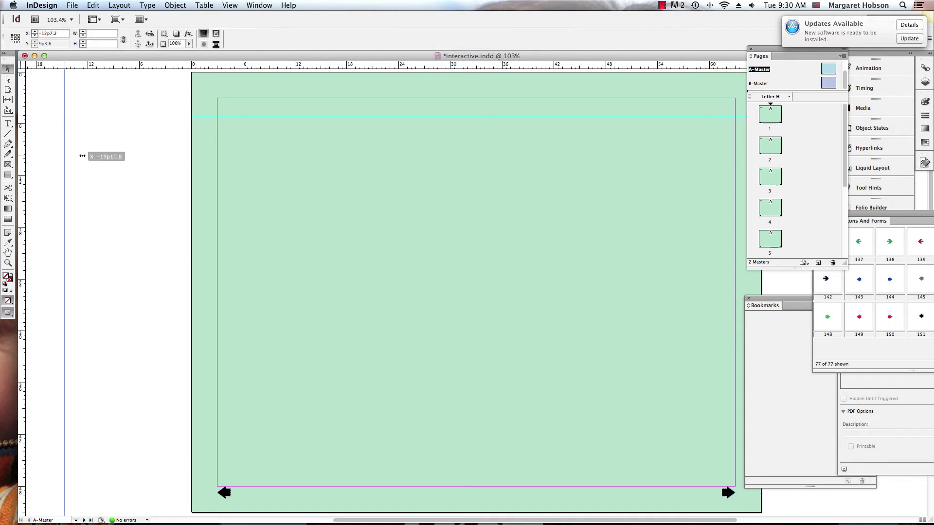
left_click_drag(82, 156, 229, 151)
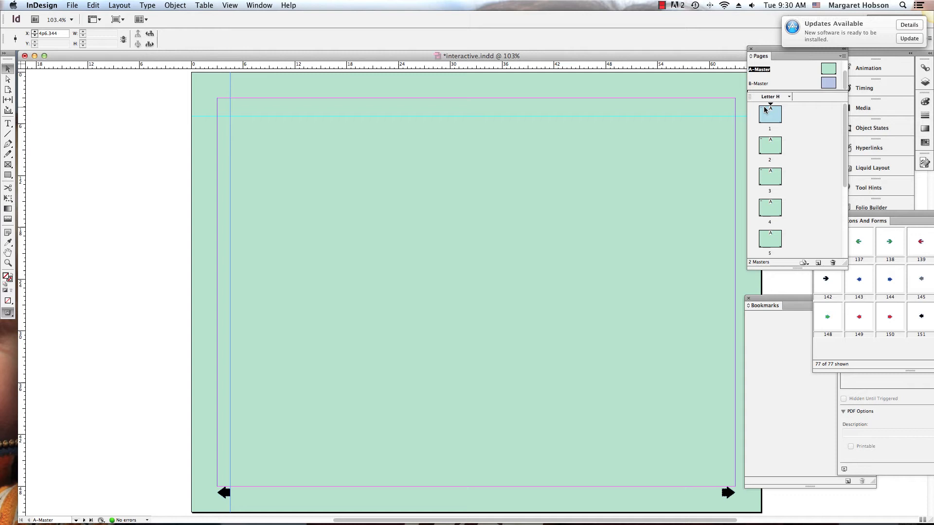
double_click(770, 115)
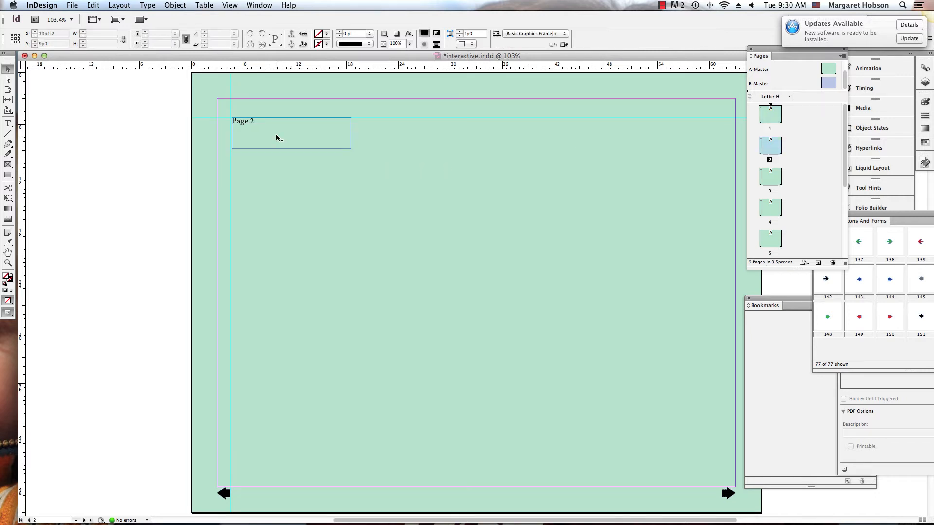
left_click(277, 138)
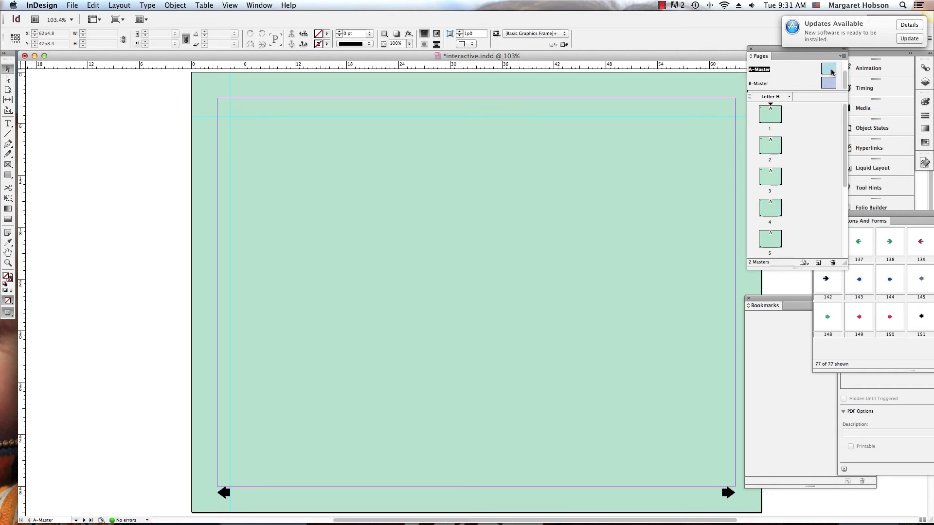
Review the arrows' Go To Next/Previous Page actions and normal and rollover appearances.
left_click(725, 506)
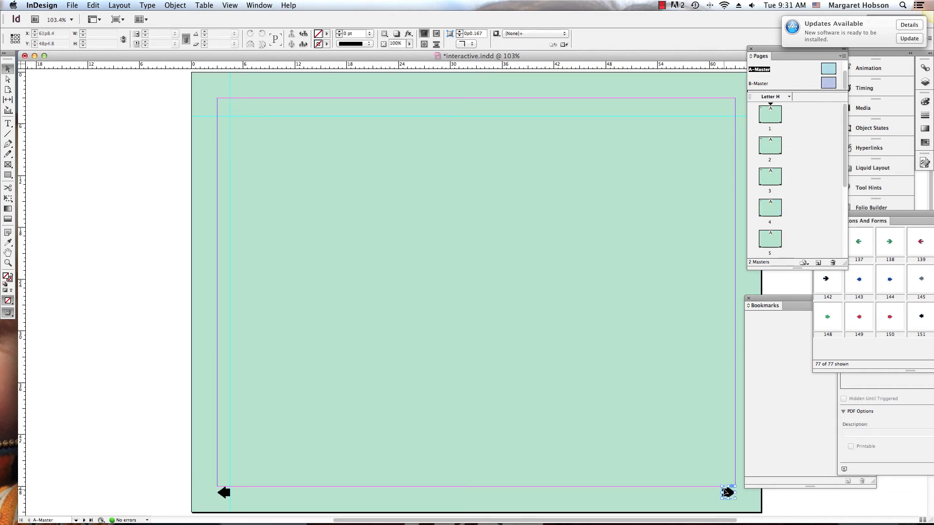
left_click(725, 493)
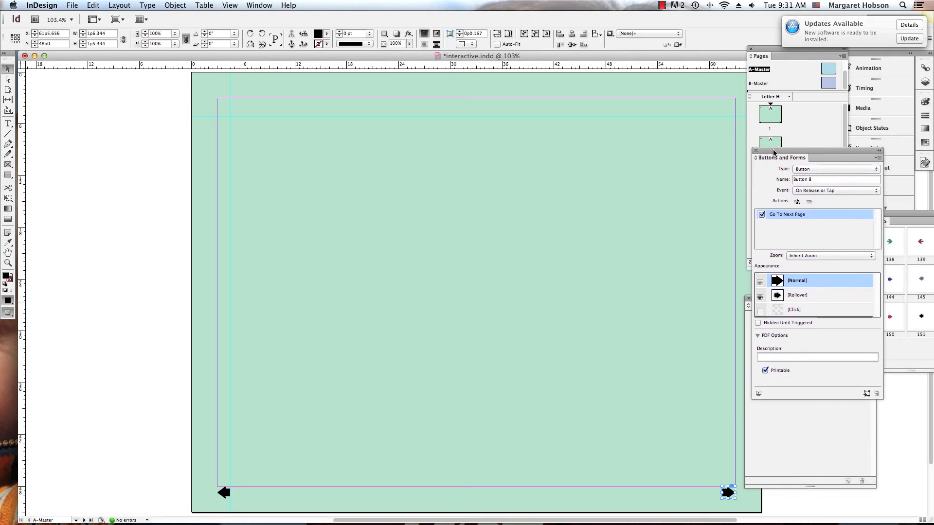
left_click_drag(782, 157, 774, 152)
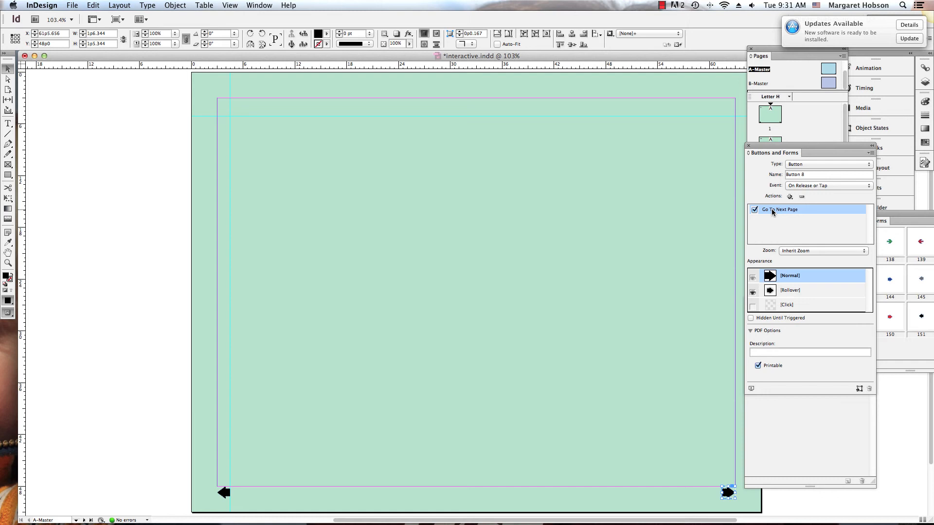
left_click(790, 276)
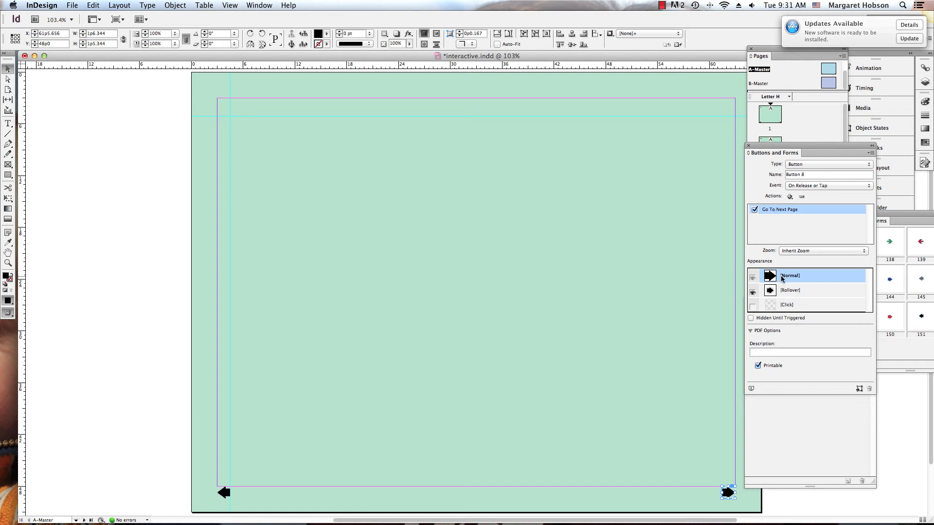
left_click(790, 290)
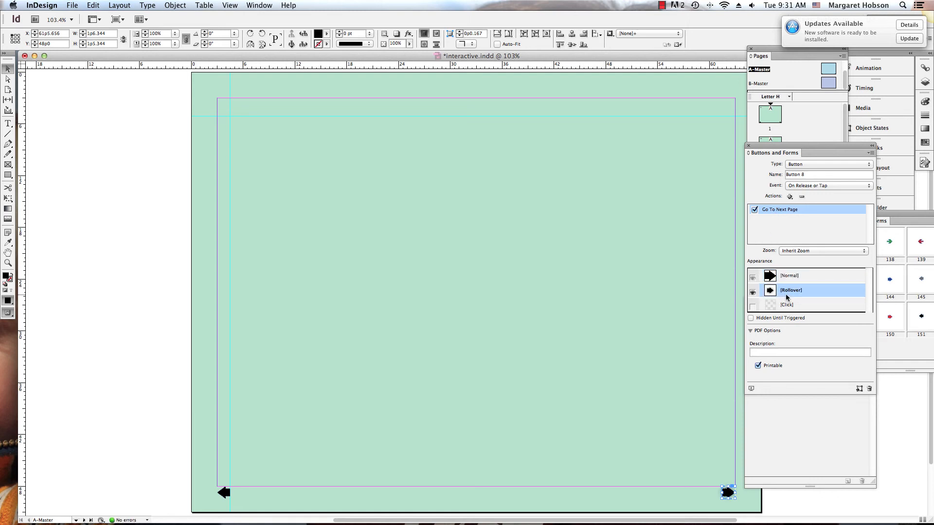
left_click(789, 276)
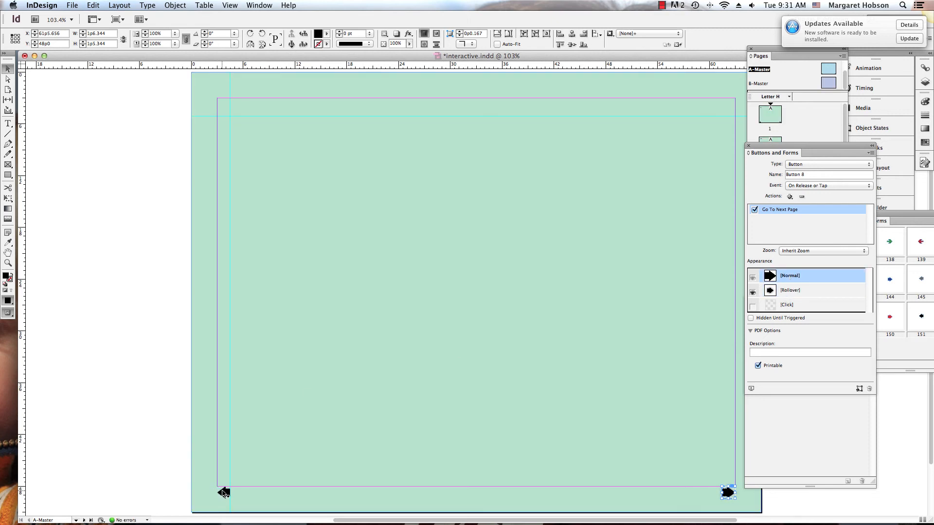
left_click(222, 492)
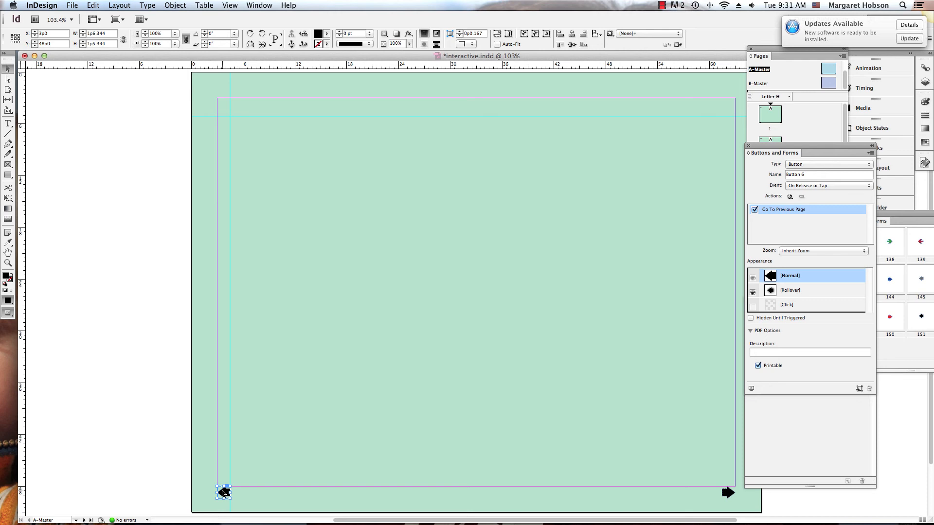
left_click(75, 5)
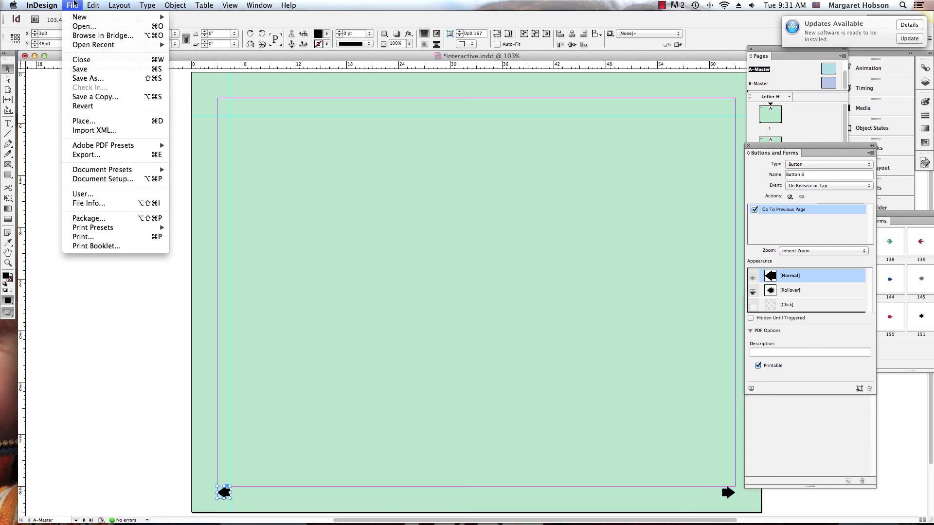
mouse_move(88, 154)
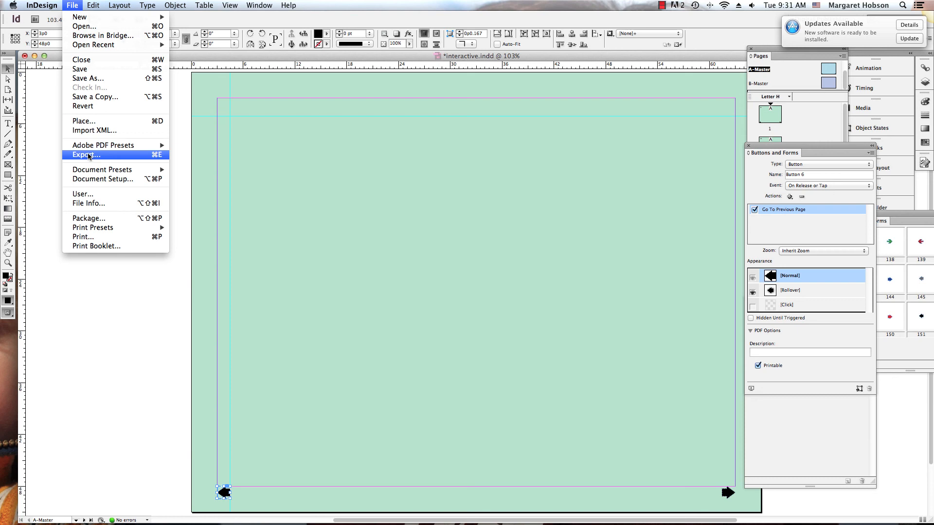
Export as Flash Player SWF, replacing the existing file and dismissing the blend space warning.
left_click(85, 155)
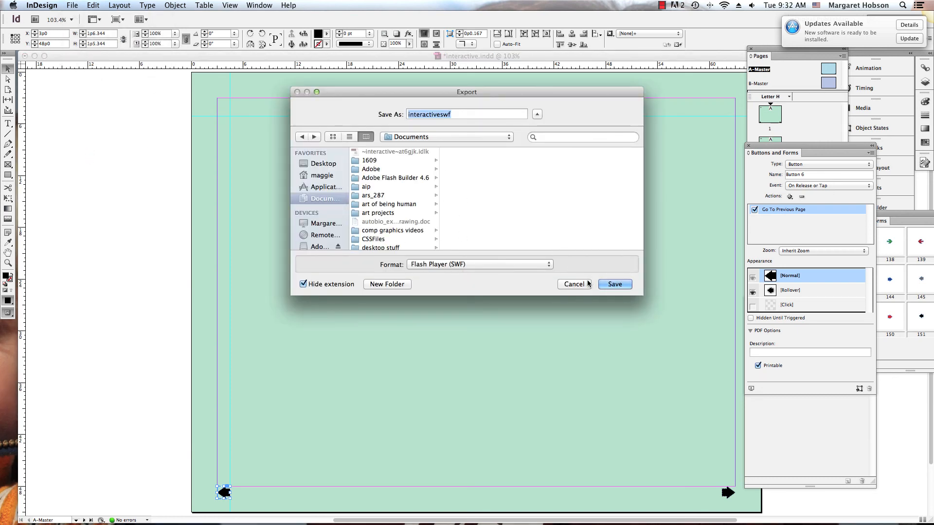
left_click(614, 284)
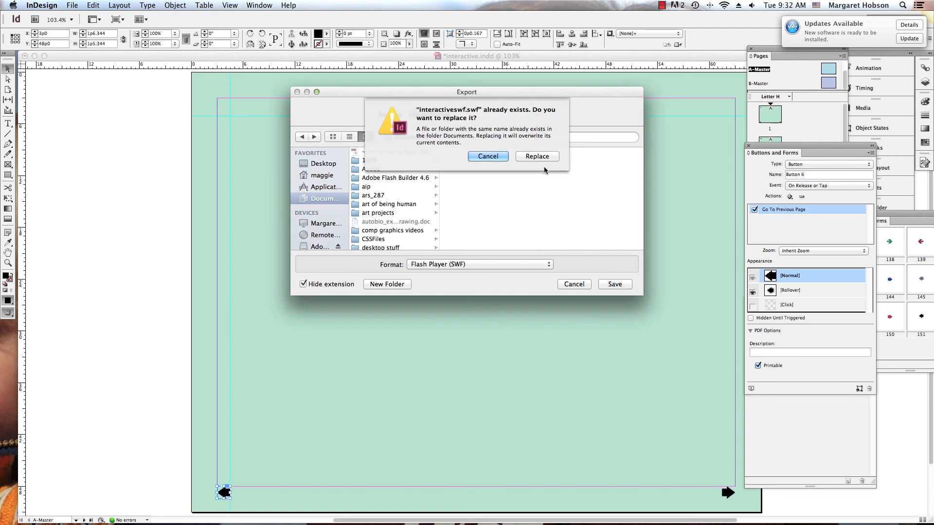
left_click(537, 156)
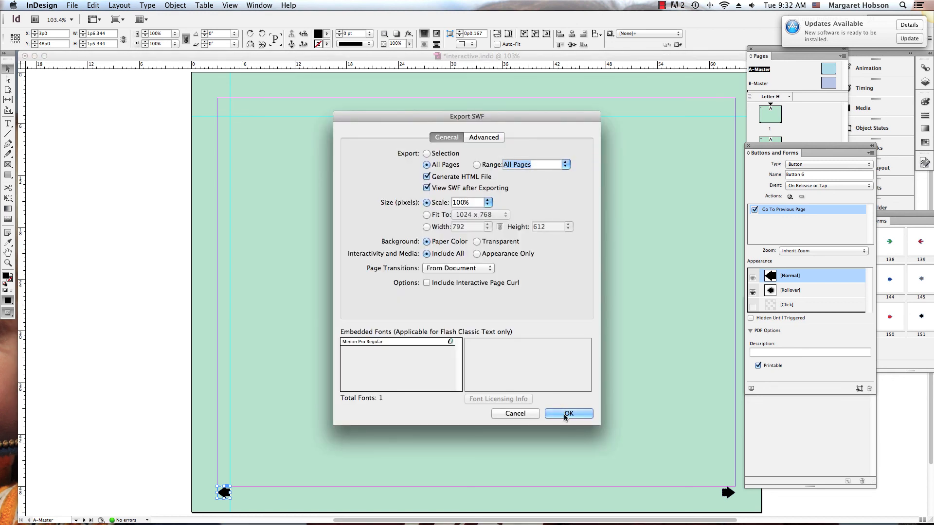
left_click(569, 413)
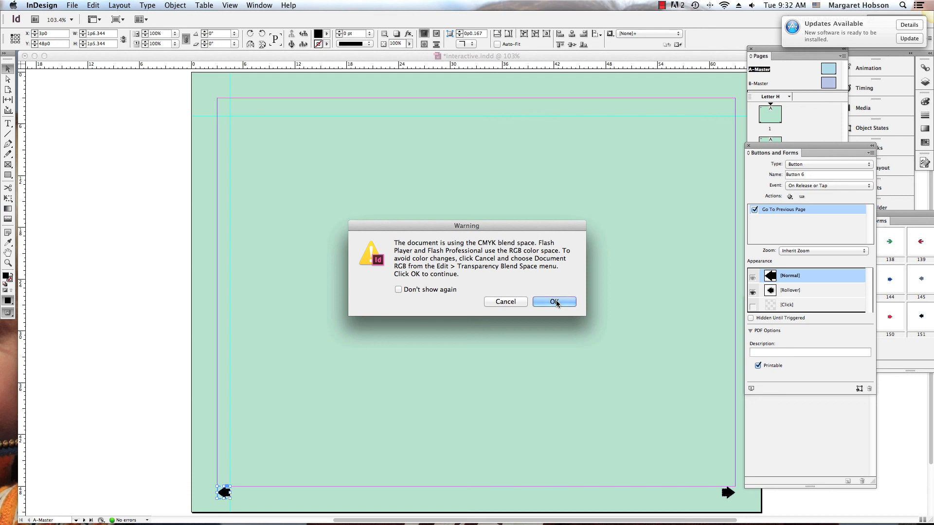
left_click(553, 302)
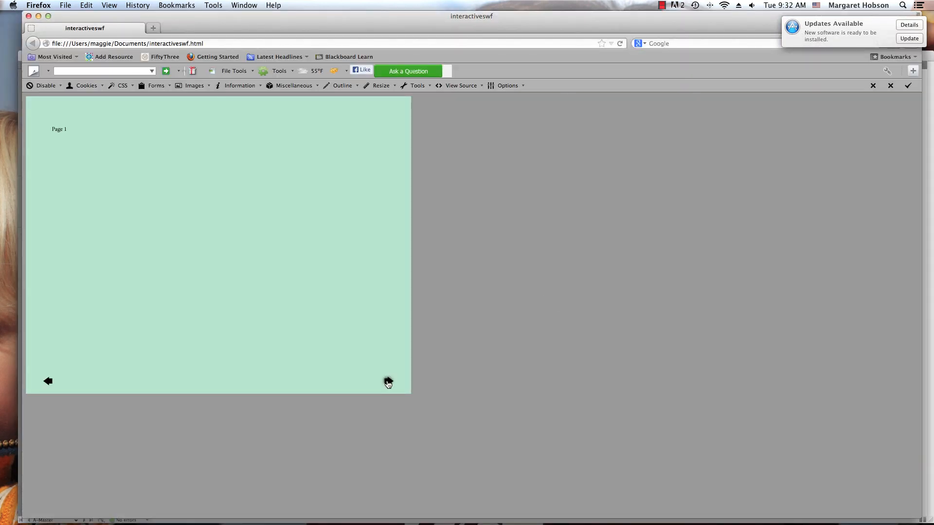
left_click(389, 383)
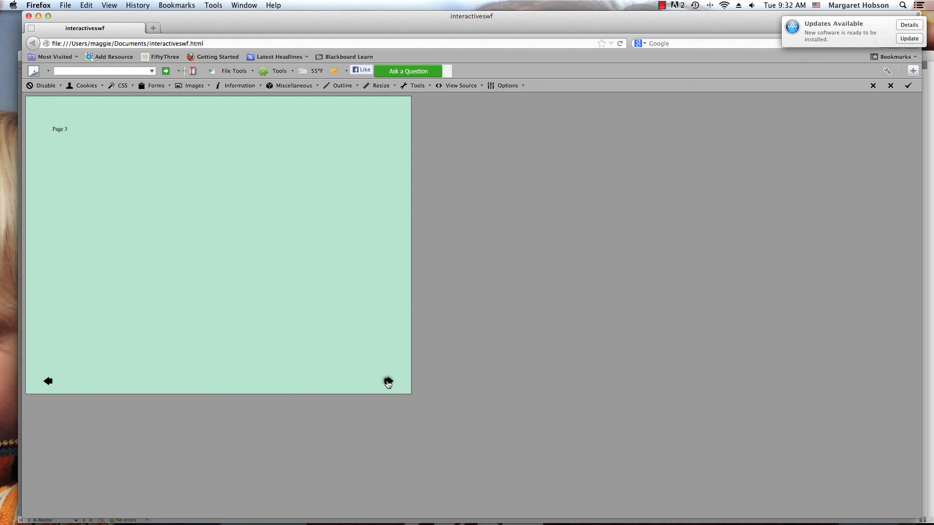
left_click(388, 382)
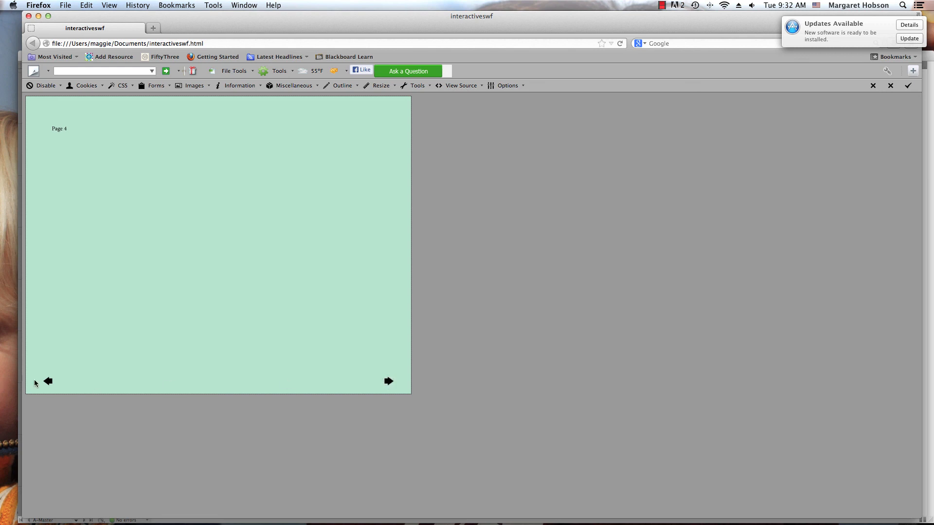
left_click(47, 381)
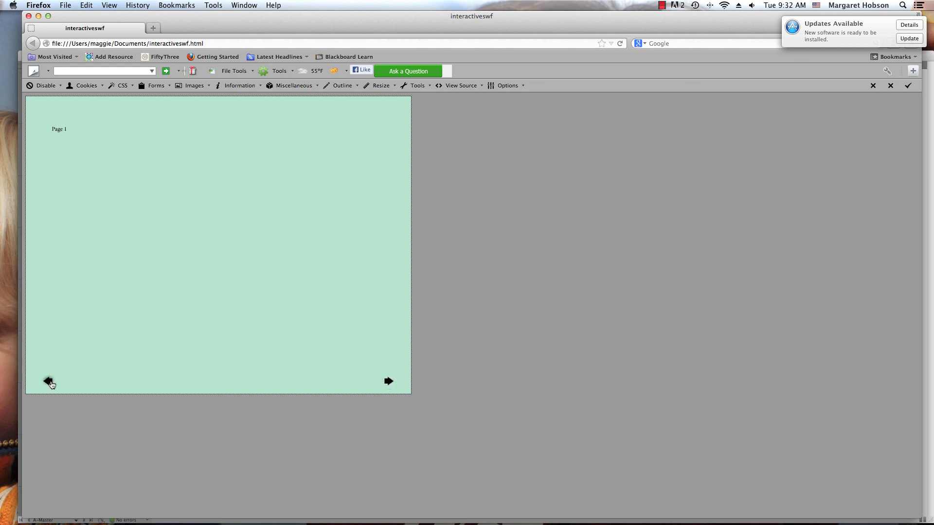
mouse_move(71, 329)
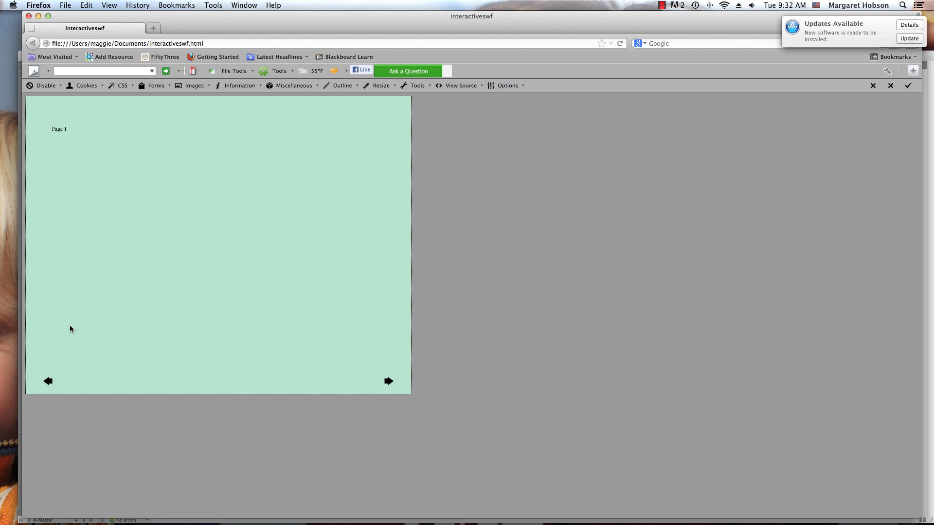